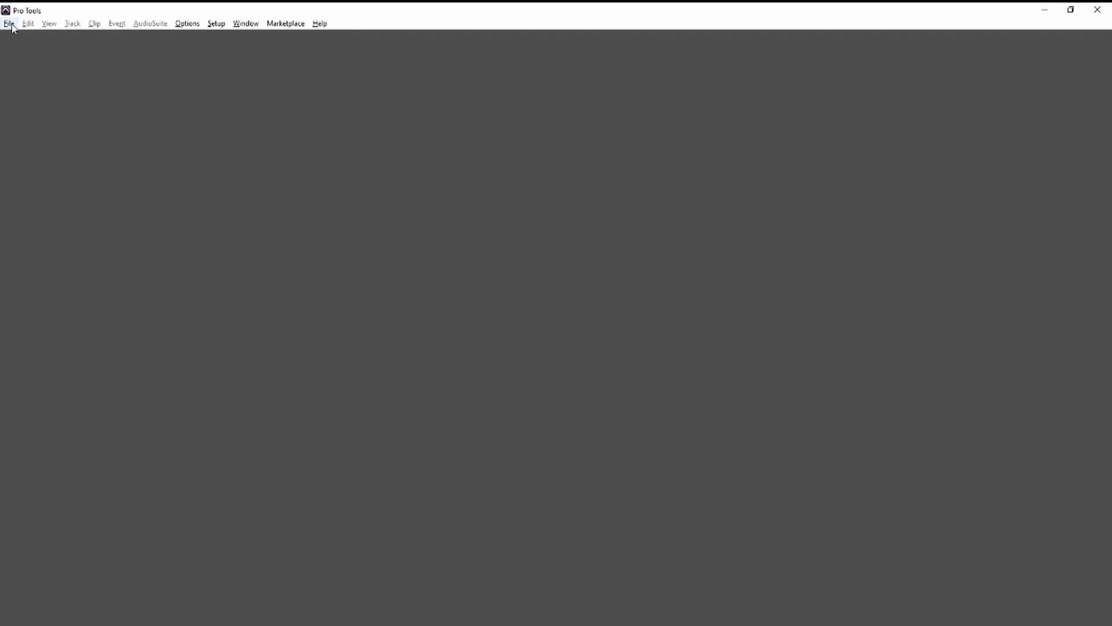
Reopen the recent session 'La Vida que siempre busque' from the File menu.
click(9, 23)
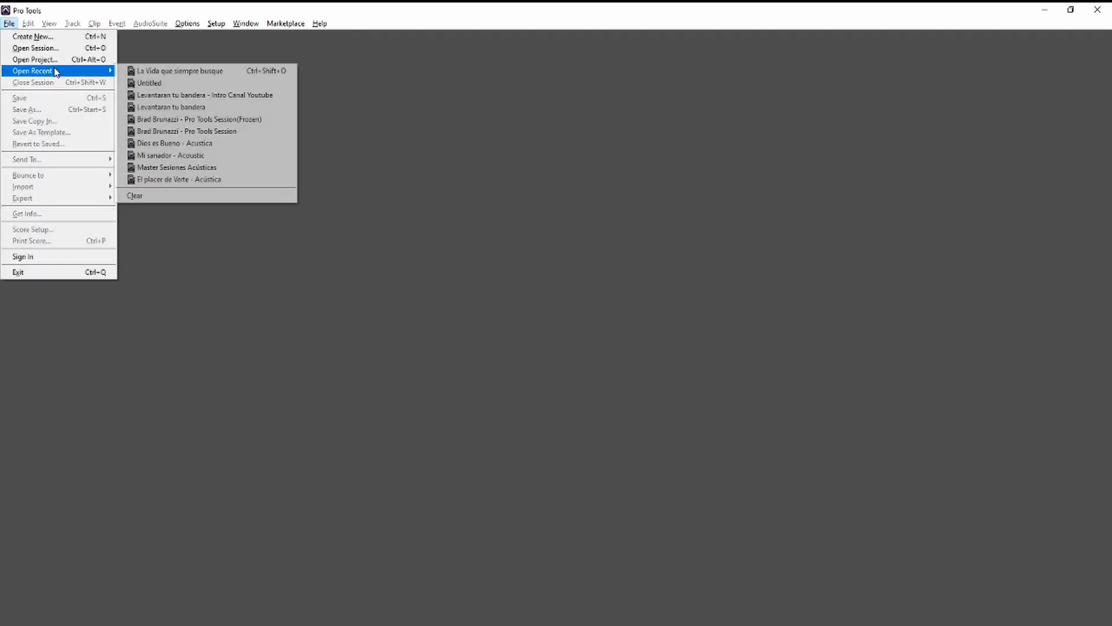
click(563, 137)
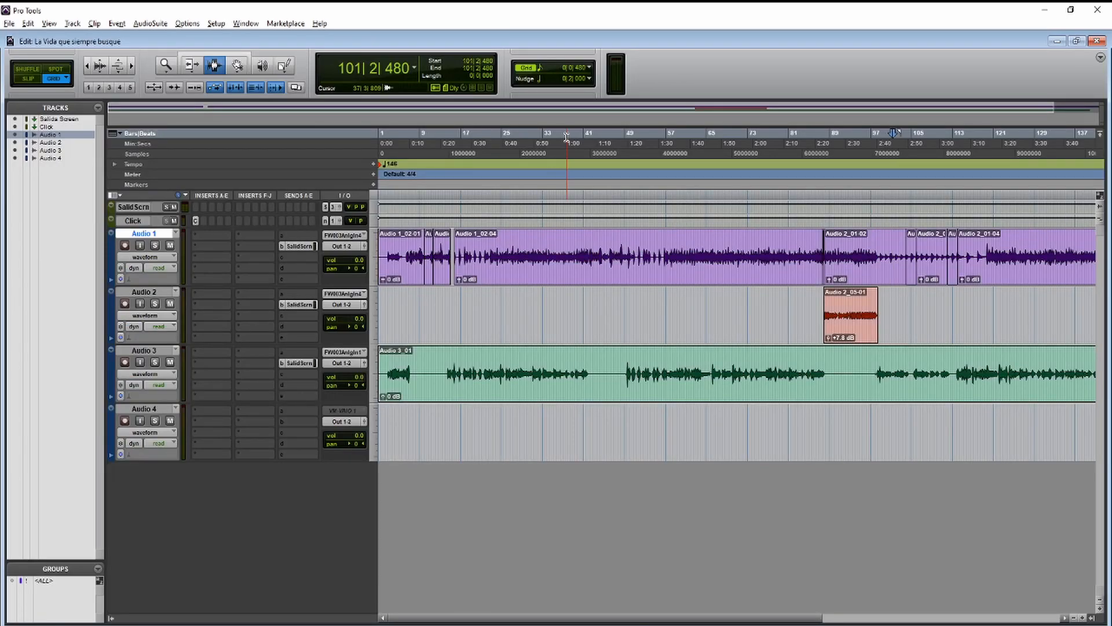
click(144, 290)
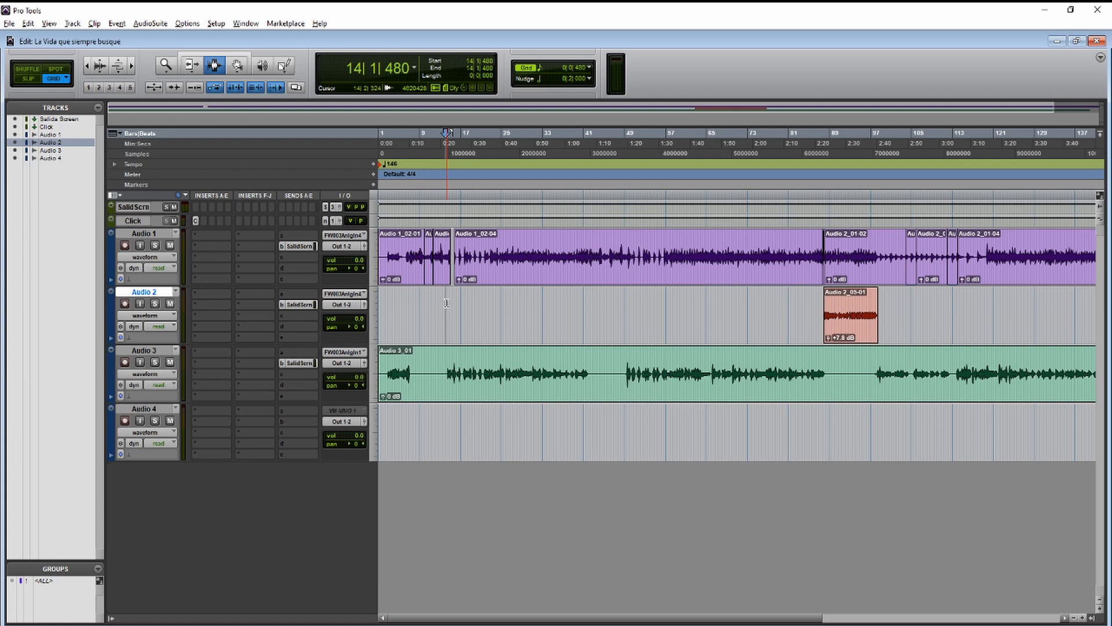
key(space)
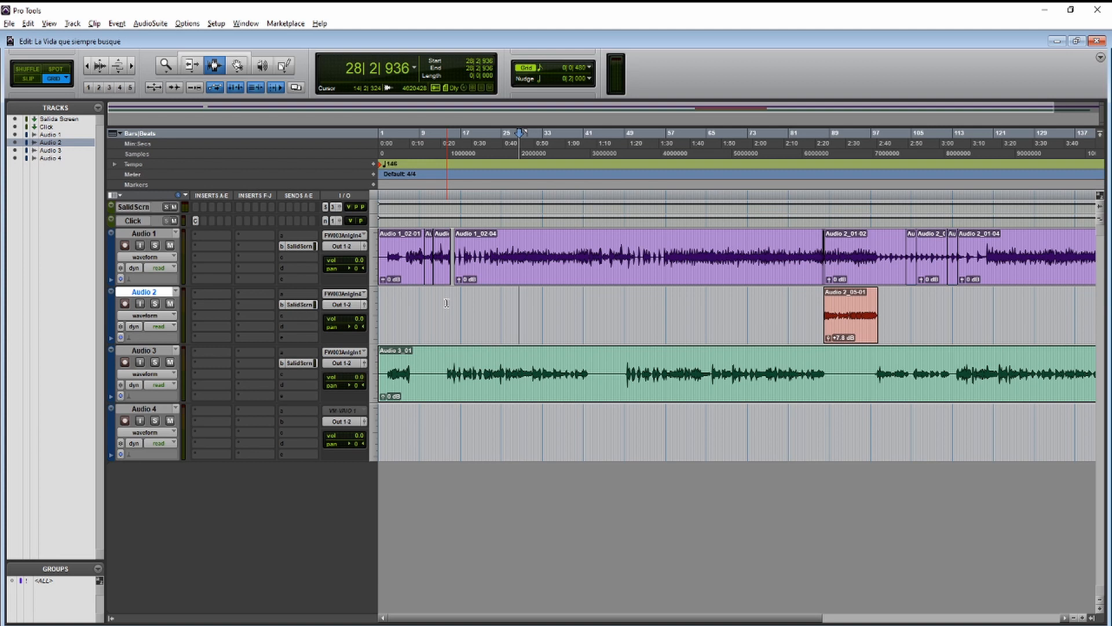
Create a new stereo instrument track (Inst 1) below Audio 4.
click(144, 409)
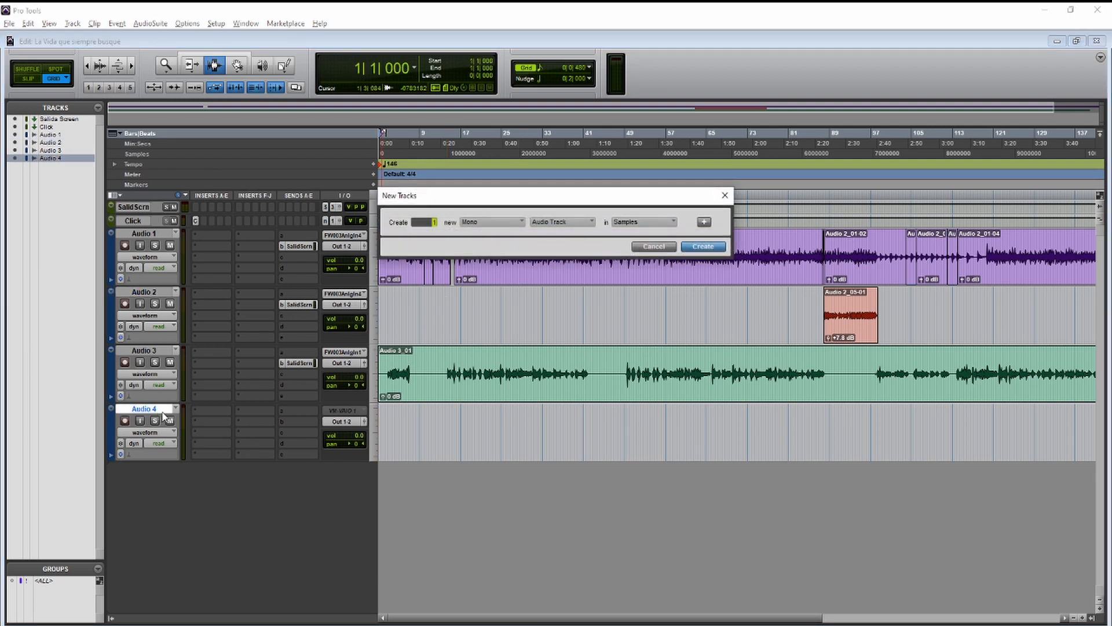
click(491, 221)
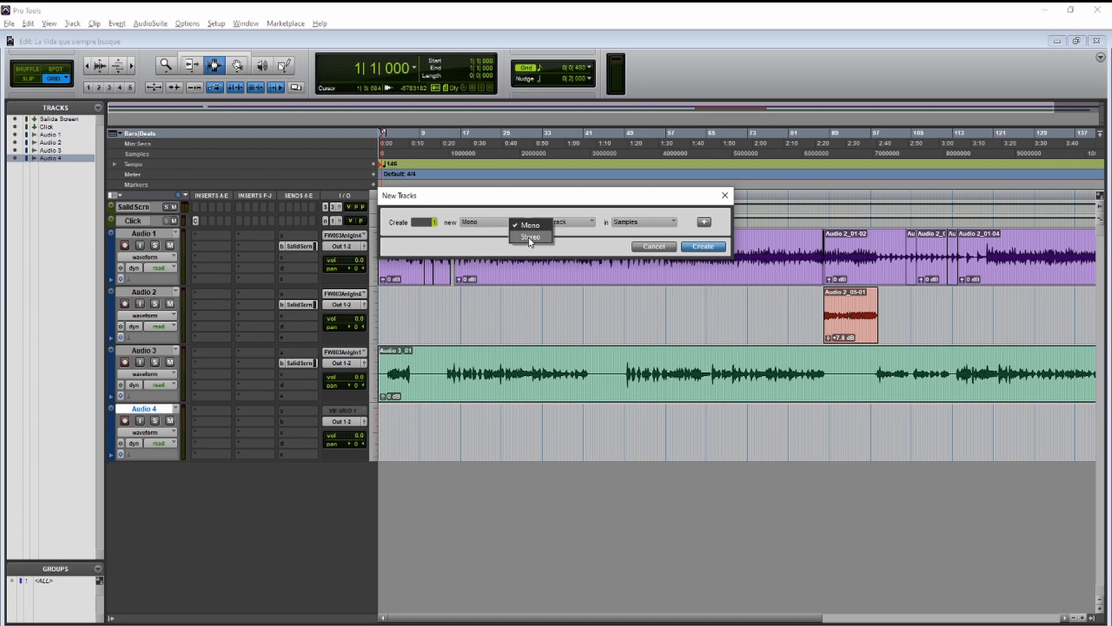
click(530, 236)
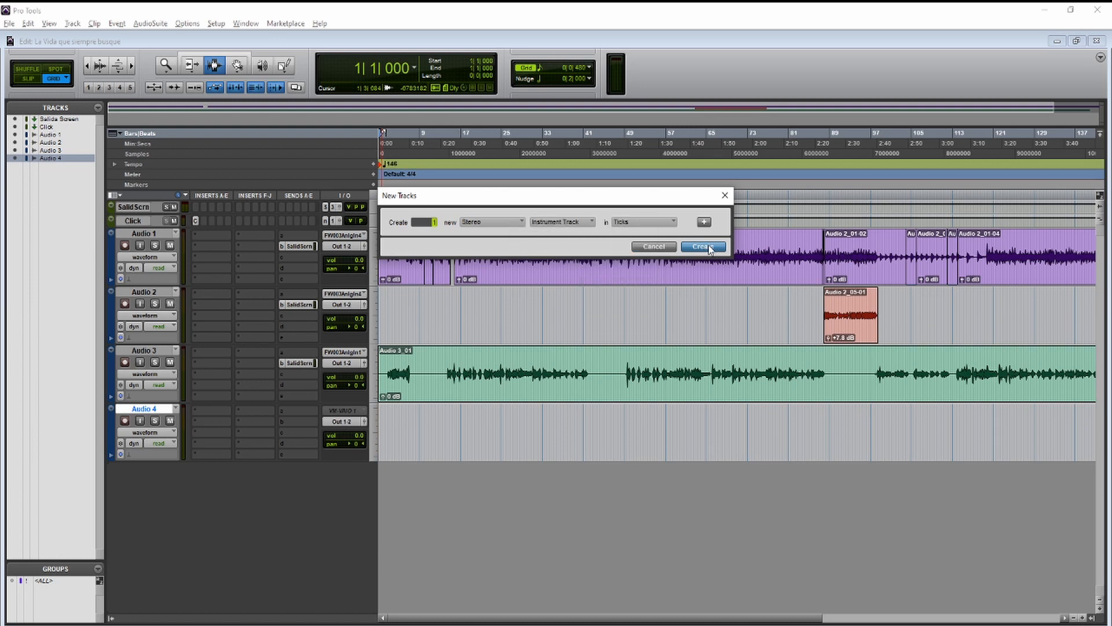
click(703, 245)
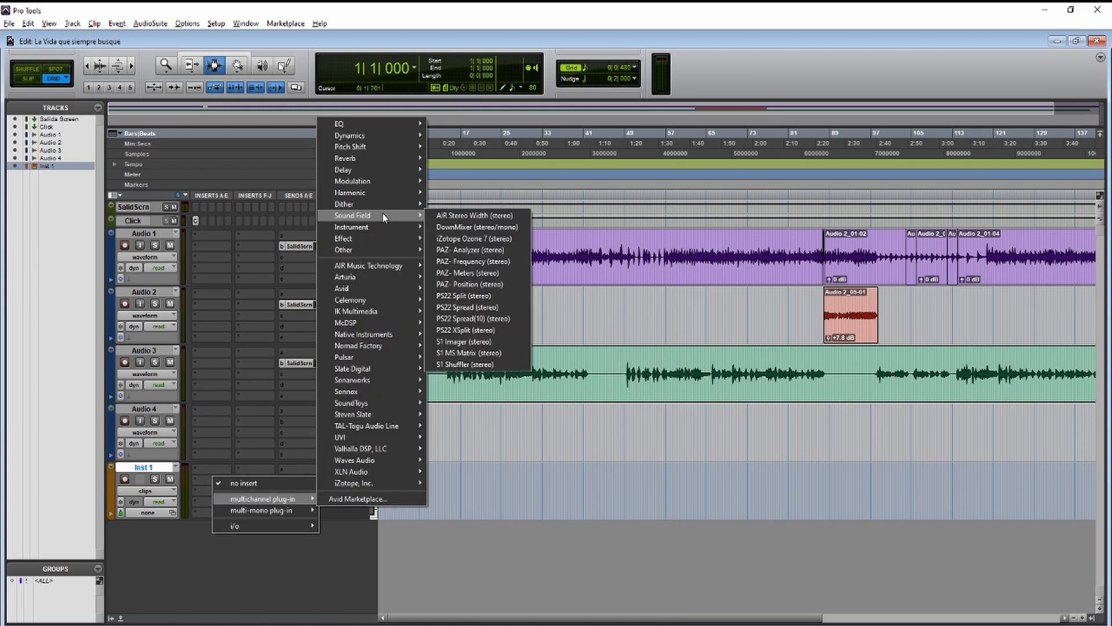
mouse_move(351, 227)
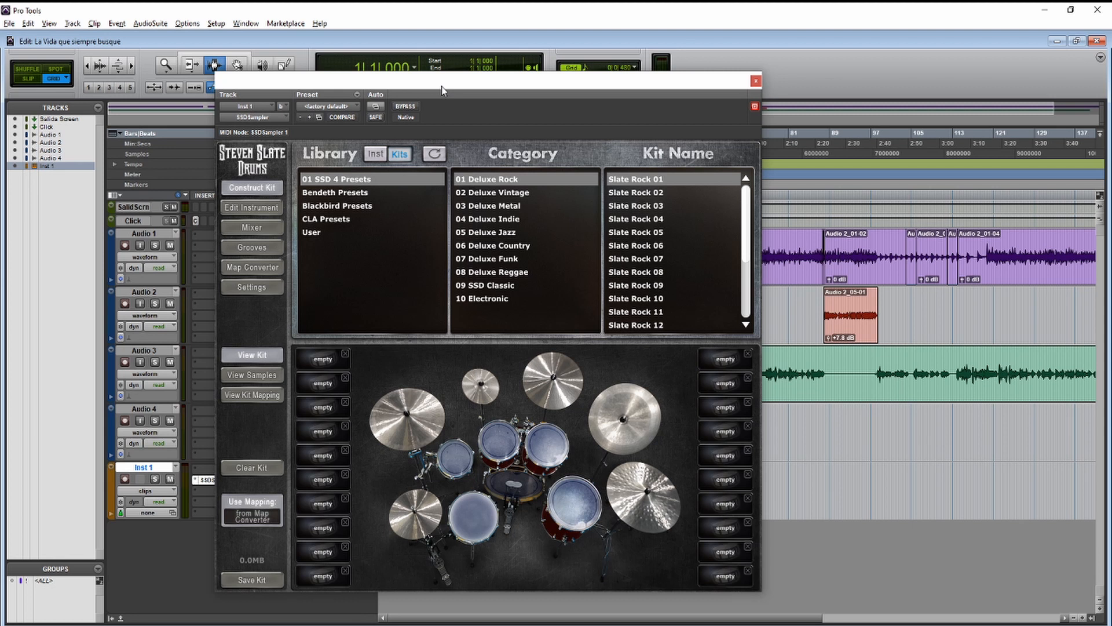
mouse_move(643, 227)
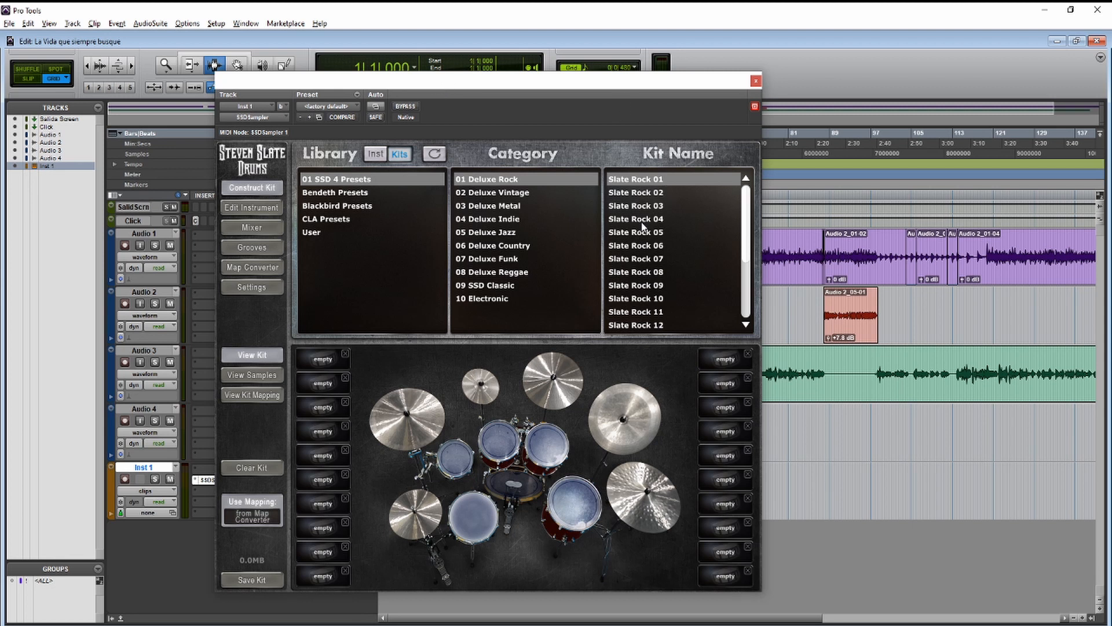
Audition Slate Rock 04 and CLA Rock 04, then load Blackbird Kit 04 in Steven Slate Drums.
click(643, 219)
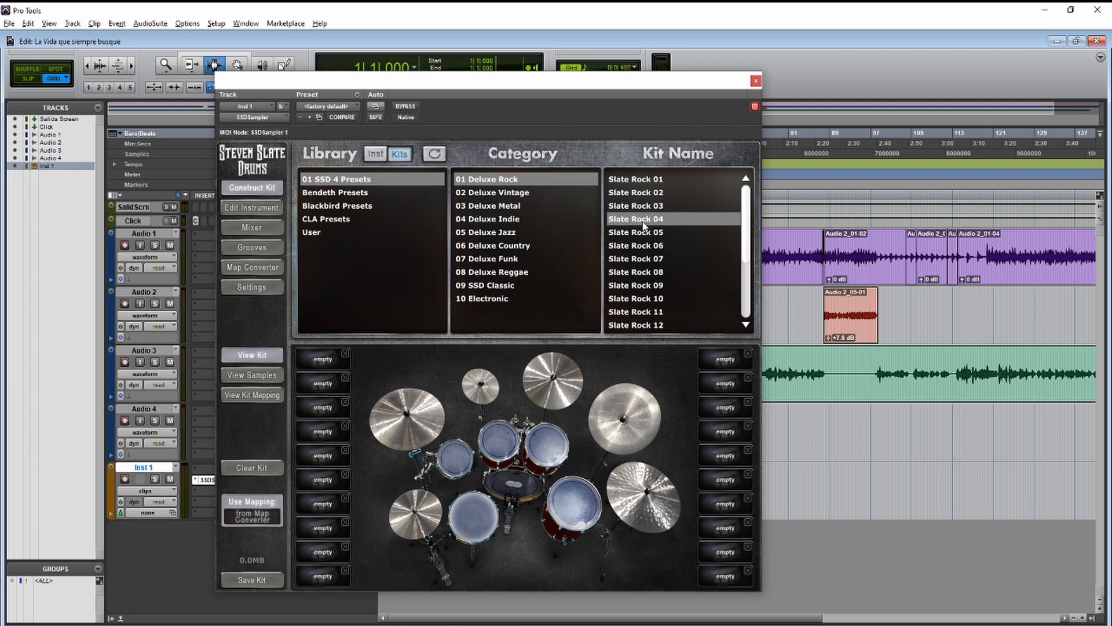
mouse_move(546, 306)
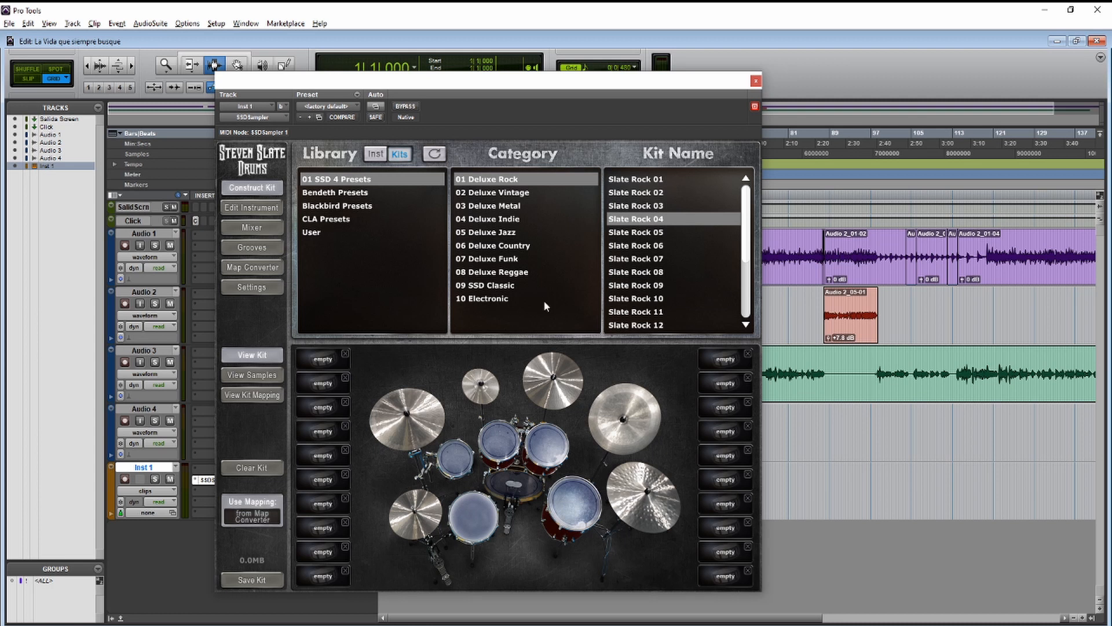
mouse_move(543, 305)
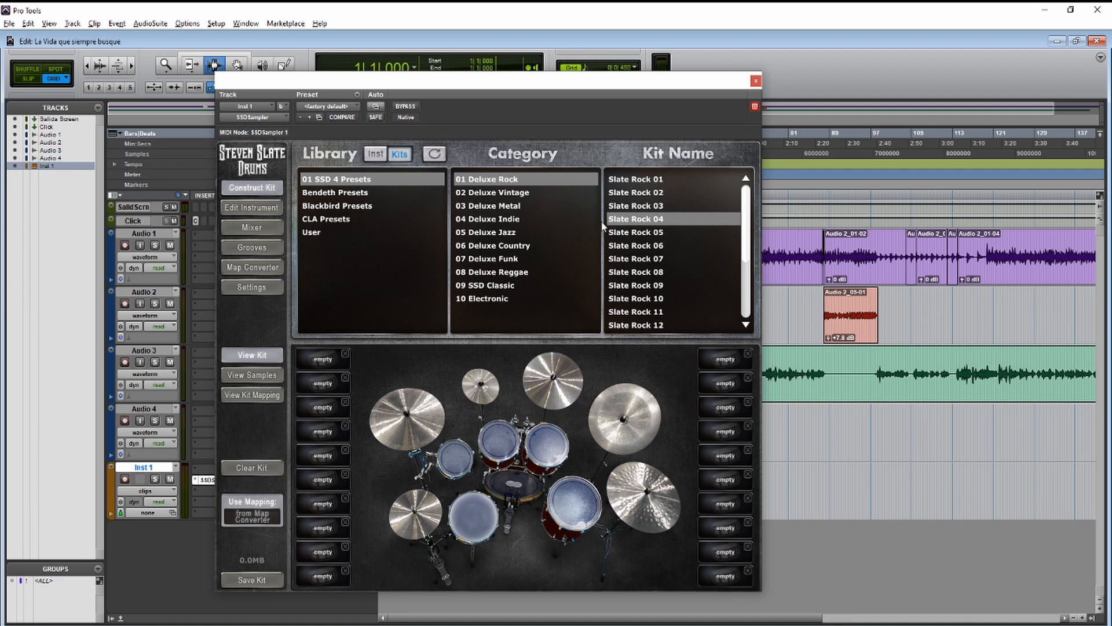
mouse_move(460, 76)
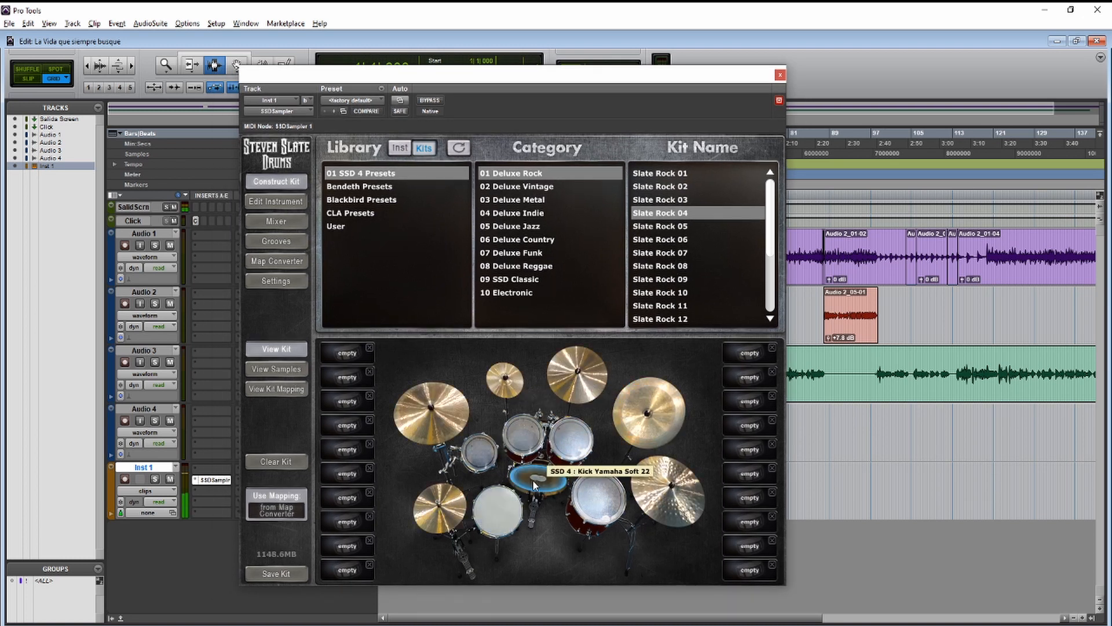
mouse_move(492, 525)
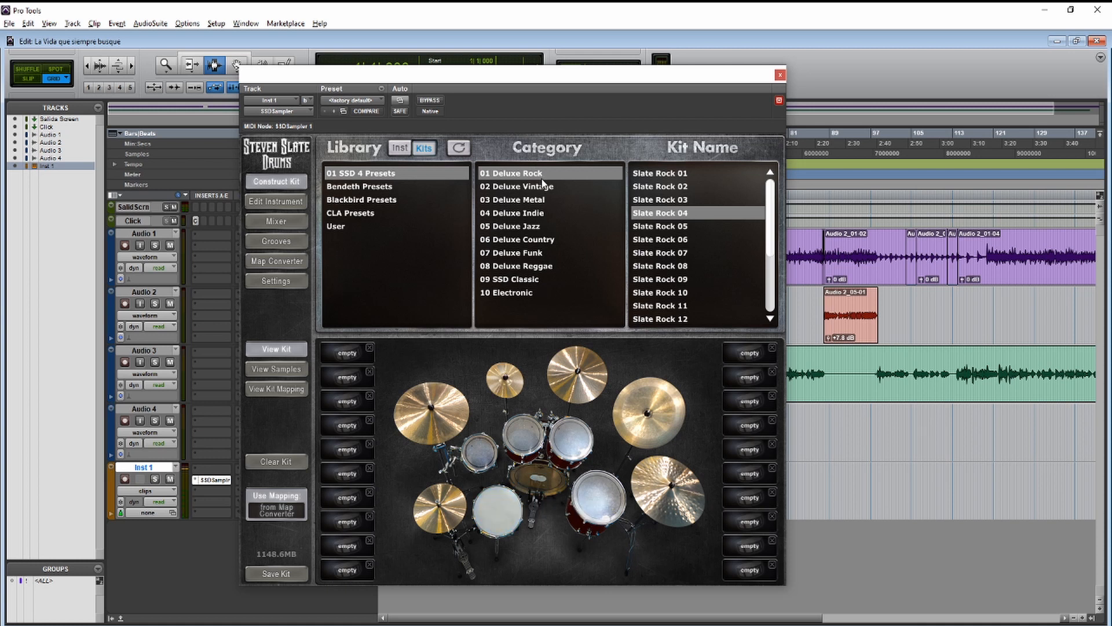
mouse_move(401, 206)
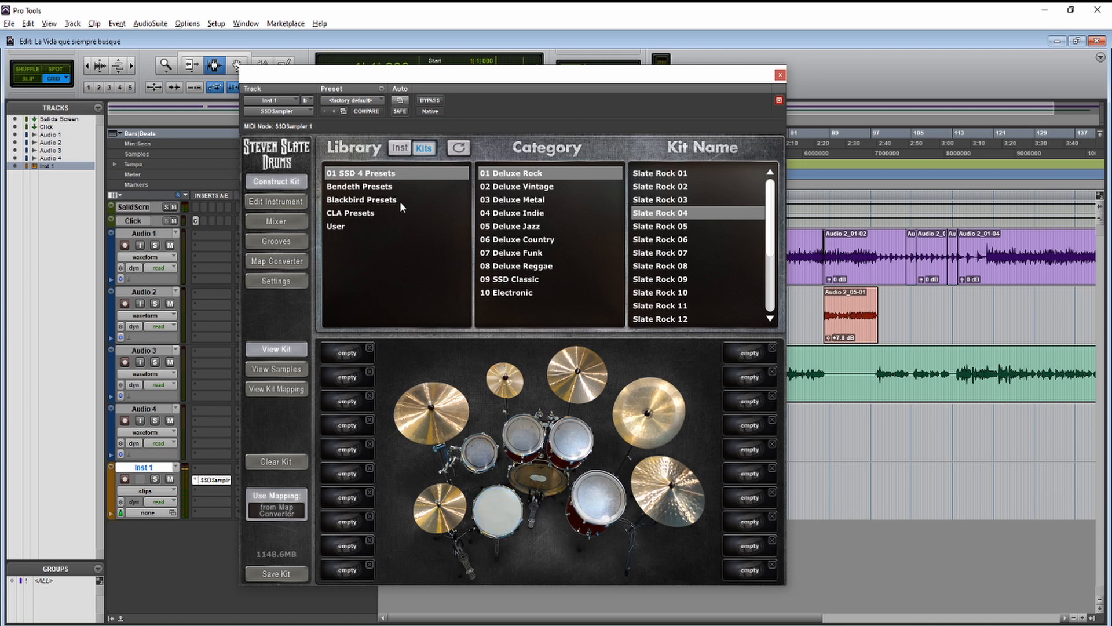
click(350, 213)
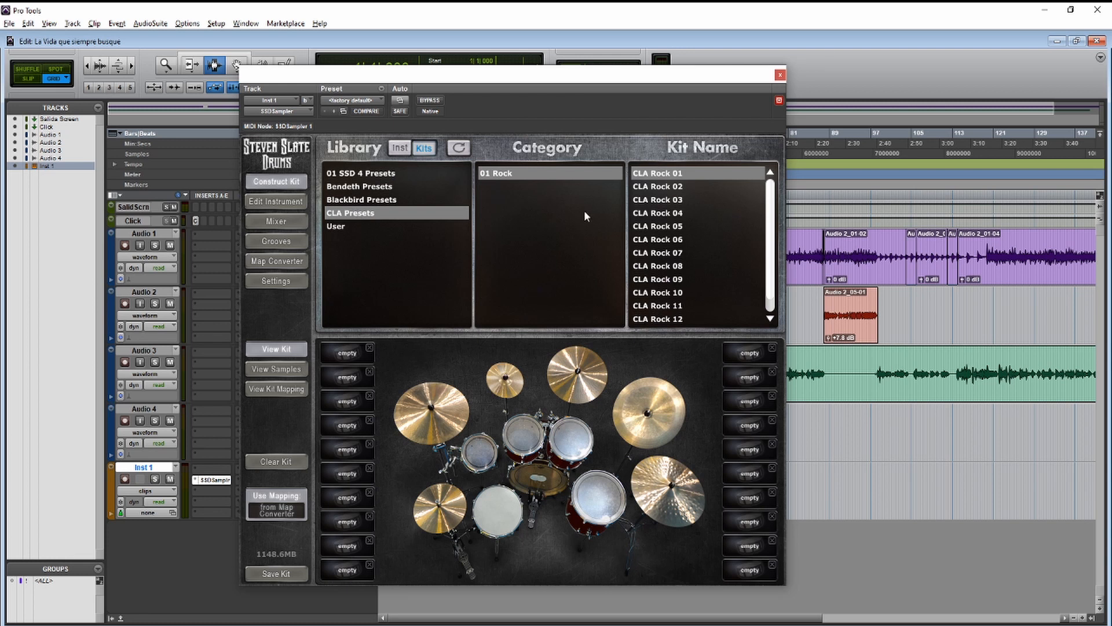
mouse_move(678, 226)
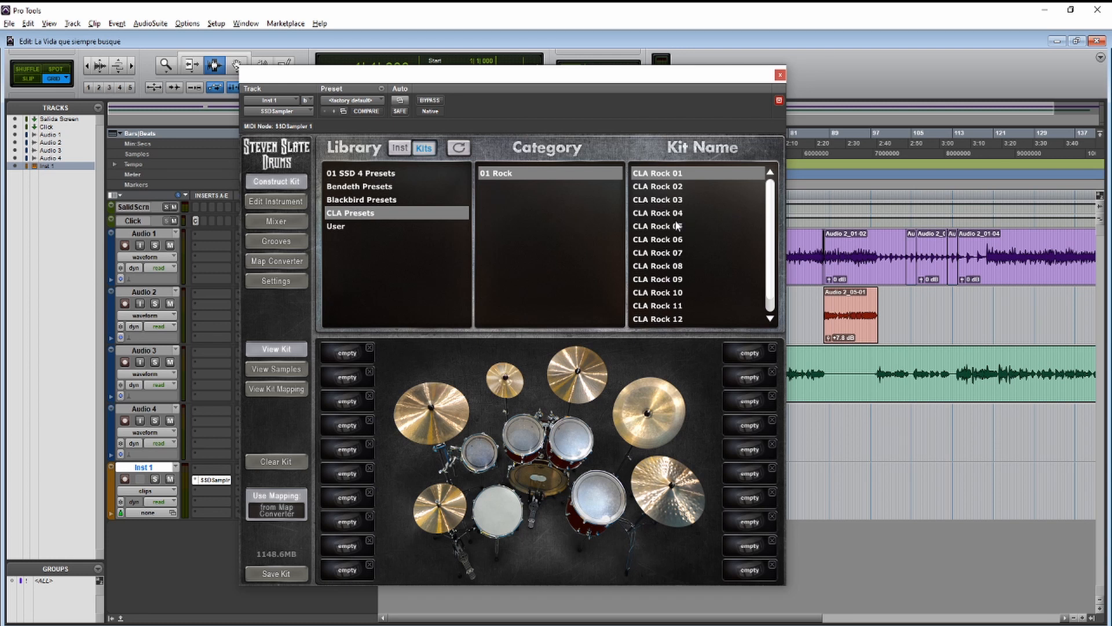
click(657, 213)
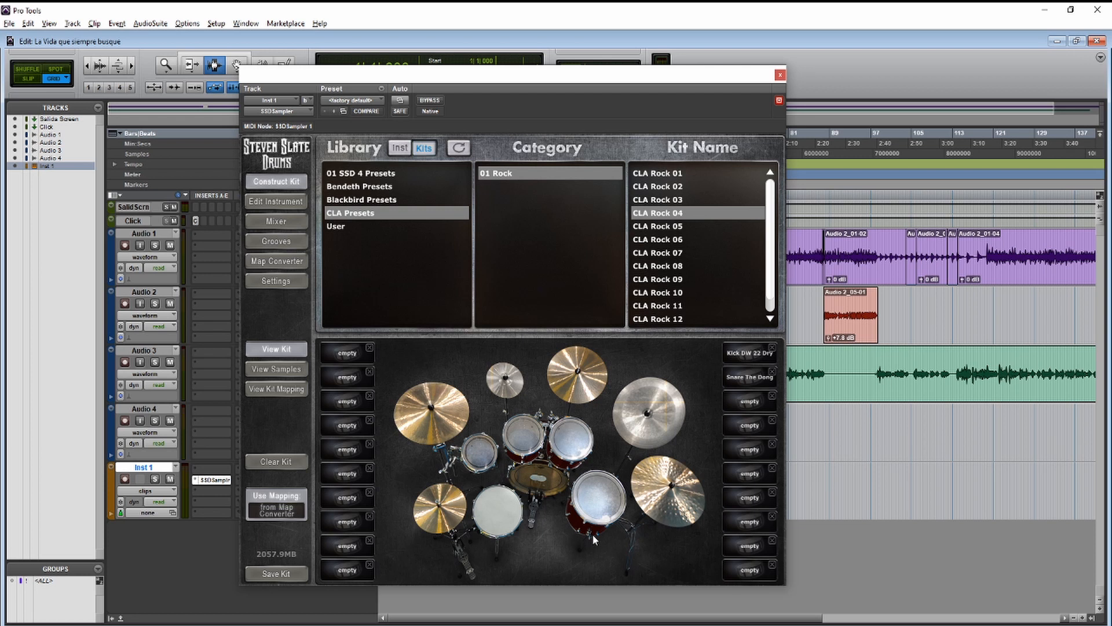
mouse_move(407, 285)
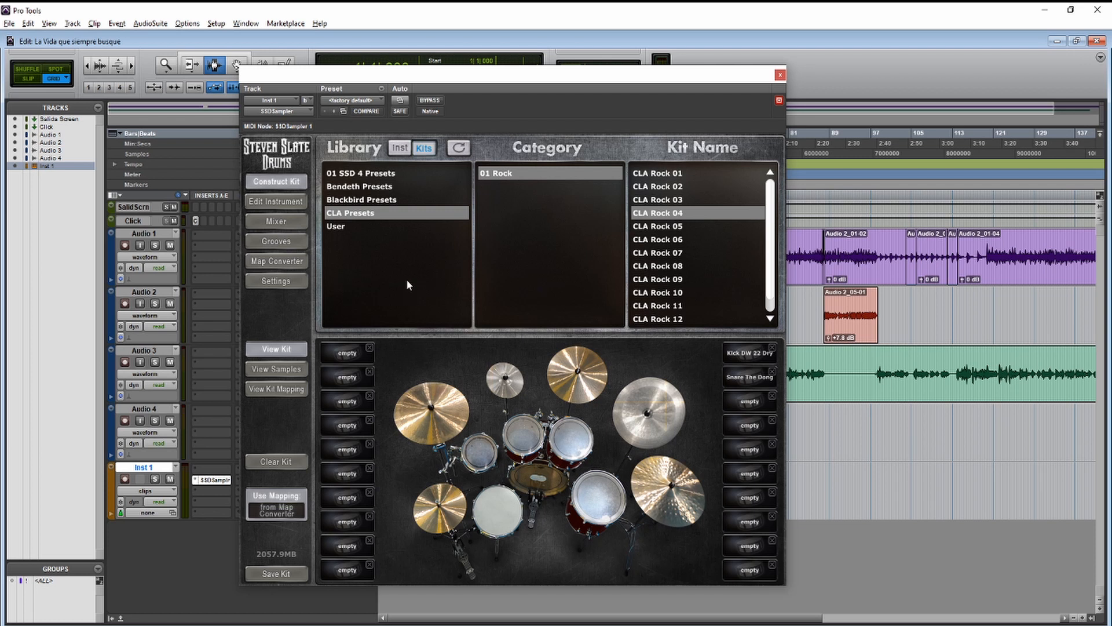
mouse_move(396, 267)
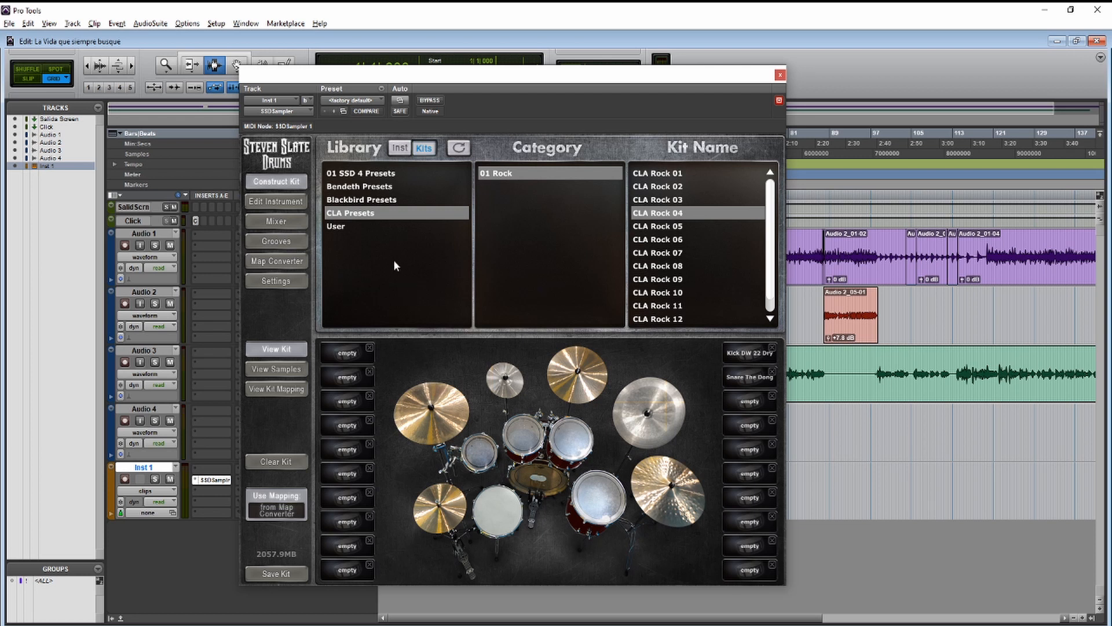
click(362, 199)
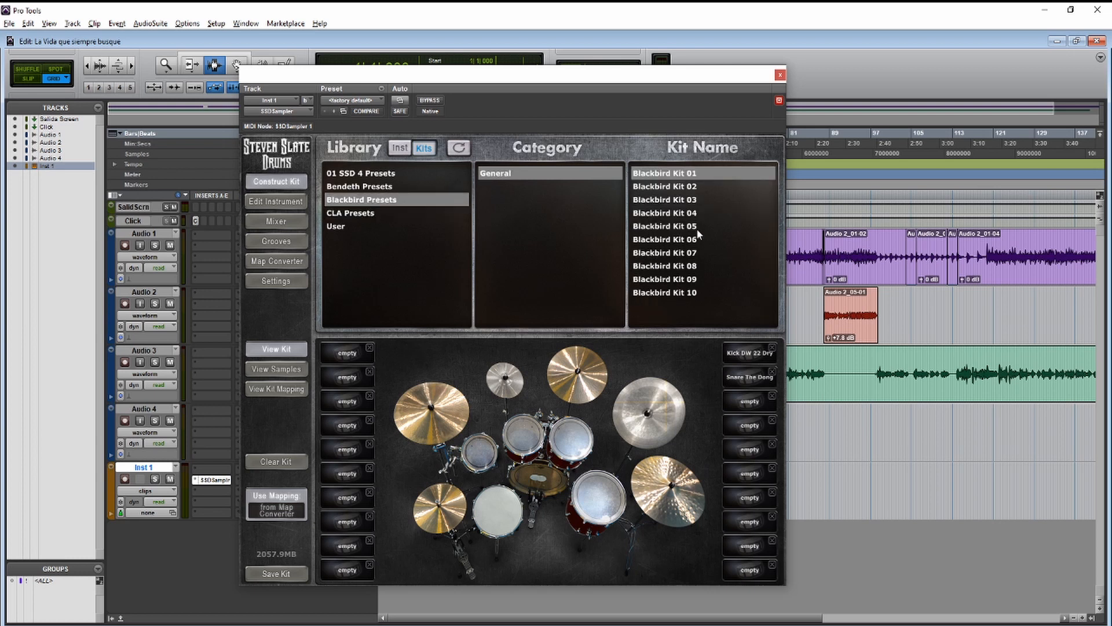
click(665, 213)
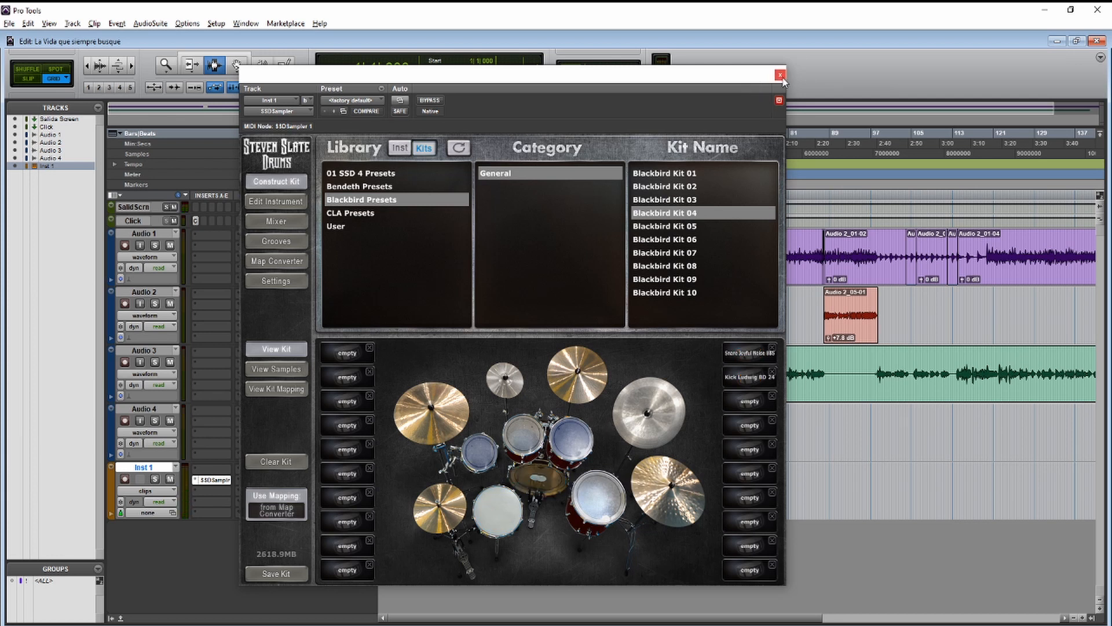
Dismiss the drum instrument window and bring up the Inst 1 MIDI editor.
click(778, 75)
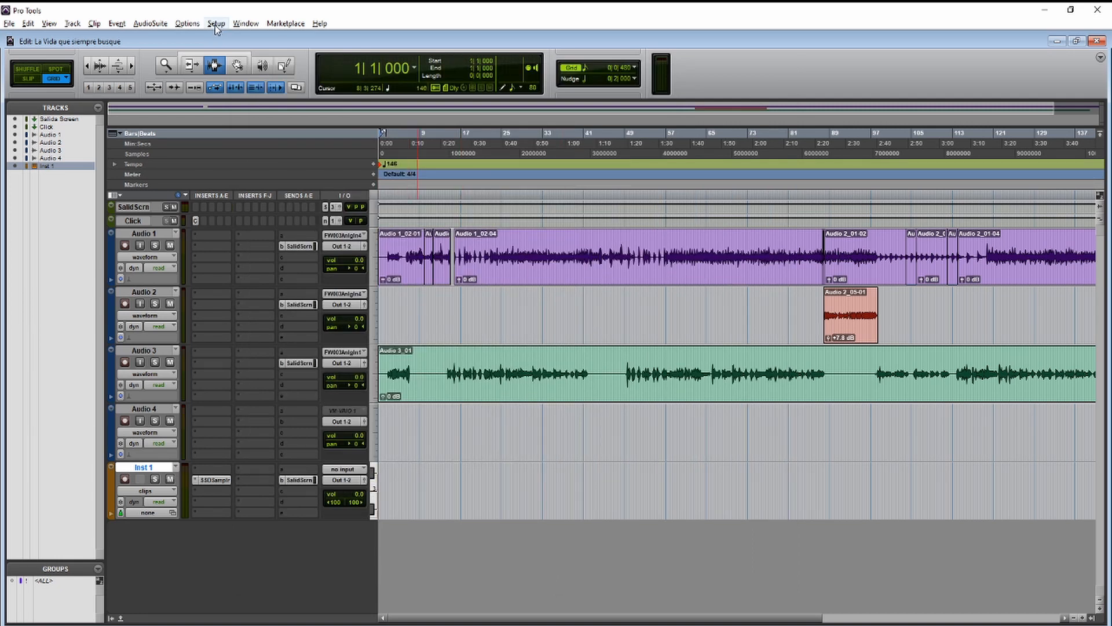
click(245, 23)
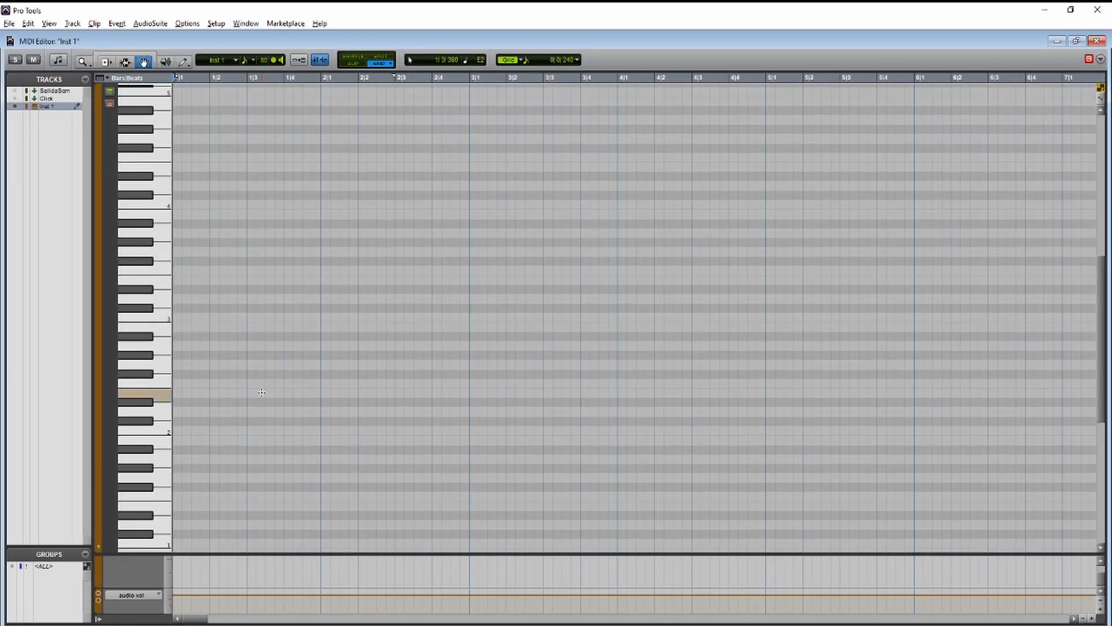
scroll(down, 3)
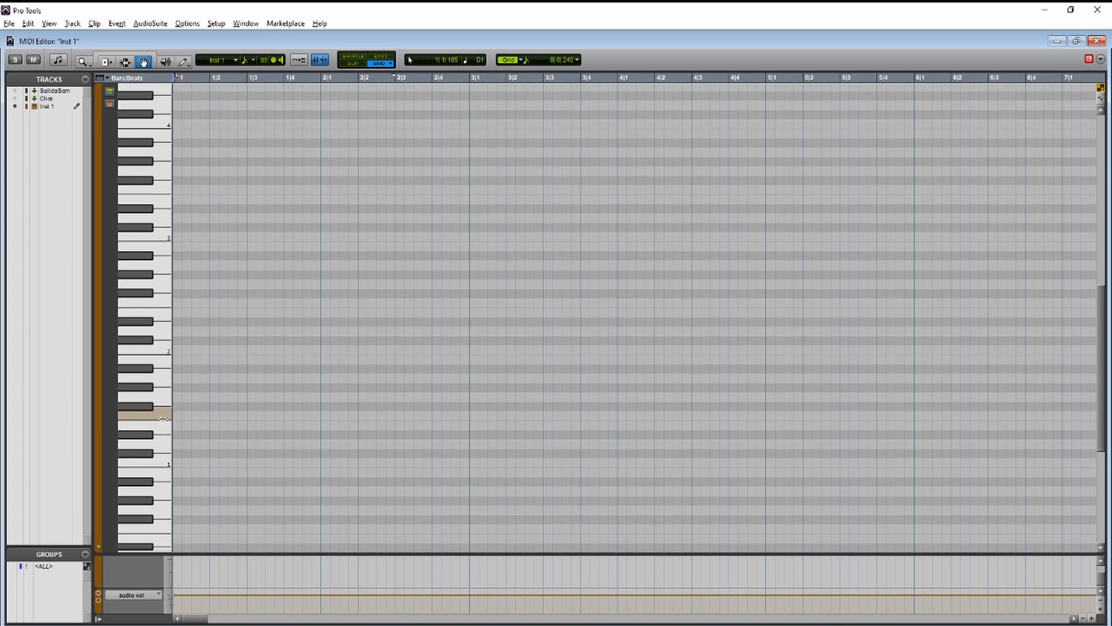
click(265, 78)
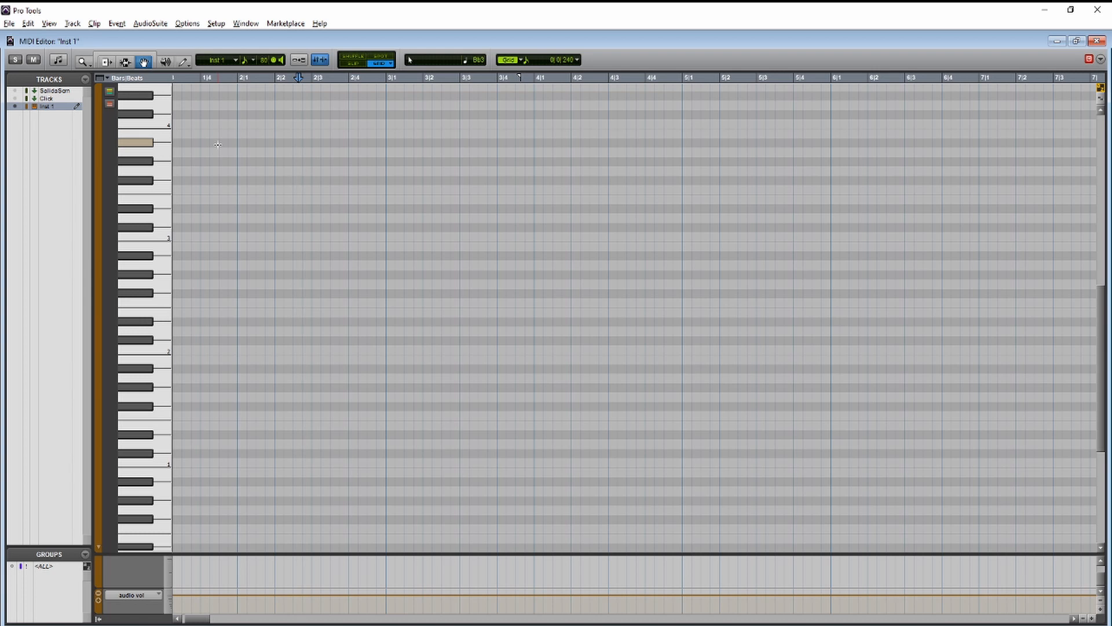
key(space)
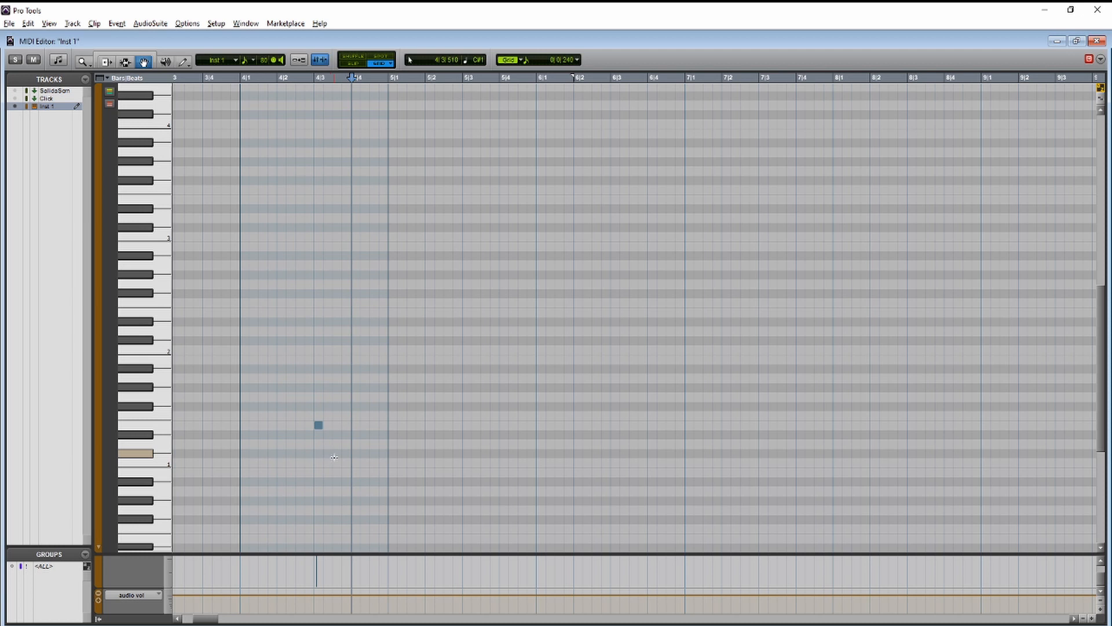
Place a drum note in the Inst 1 pattern with the Pencil tool around bar 4.
click(335, 453)
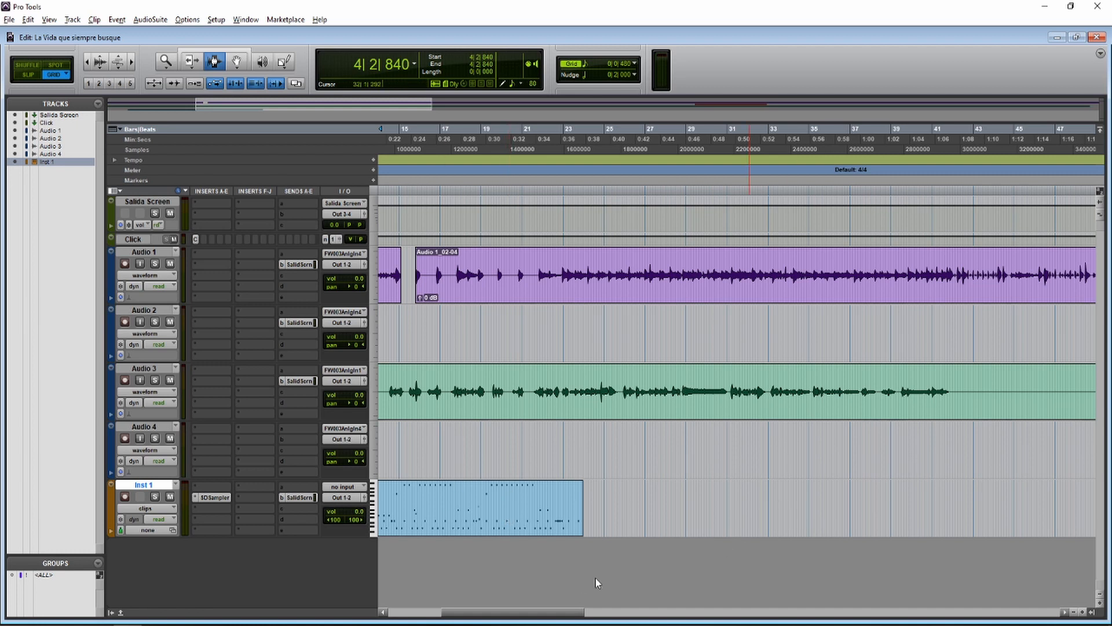
Adjust the view so the Inst 1-01 drum clip shows beneath the audio tracks.
drag(511, 612, 582, 612)
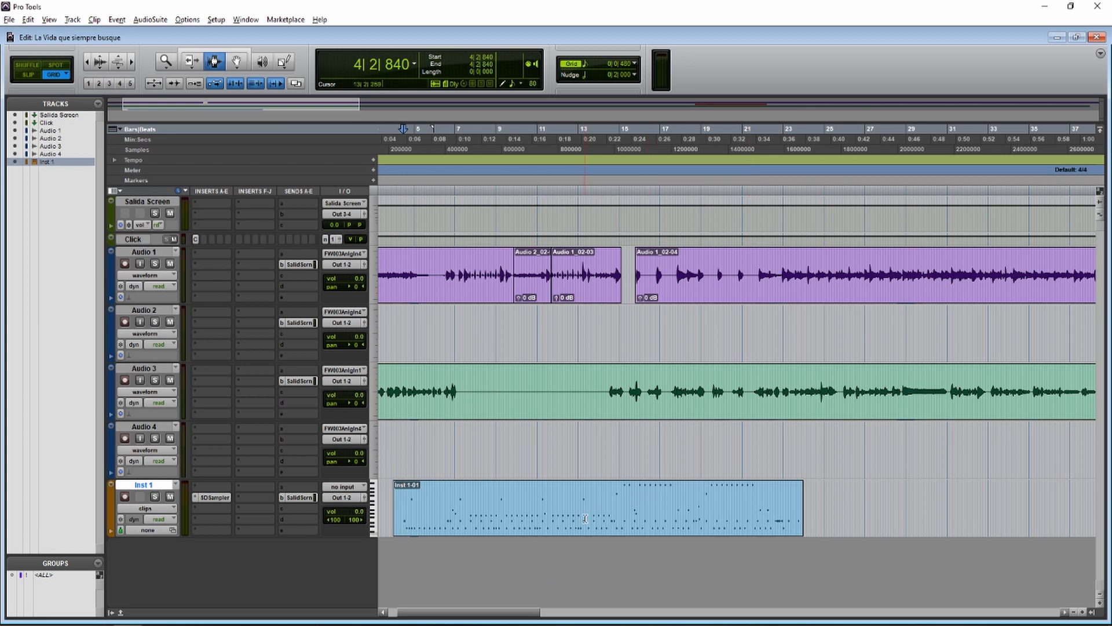
Reopen the Inst 1 drum clip in the MIDI editor around bars 21–23.
double_click(585, 508)
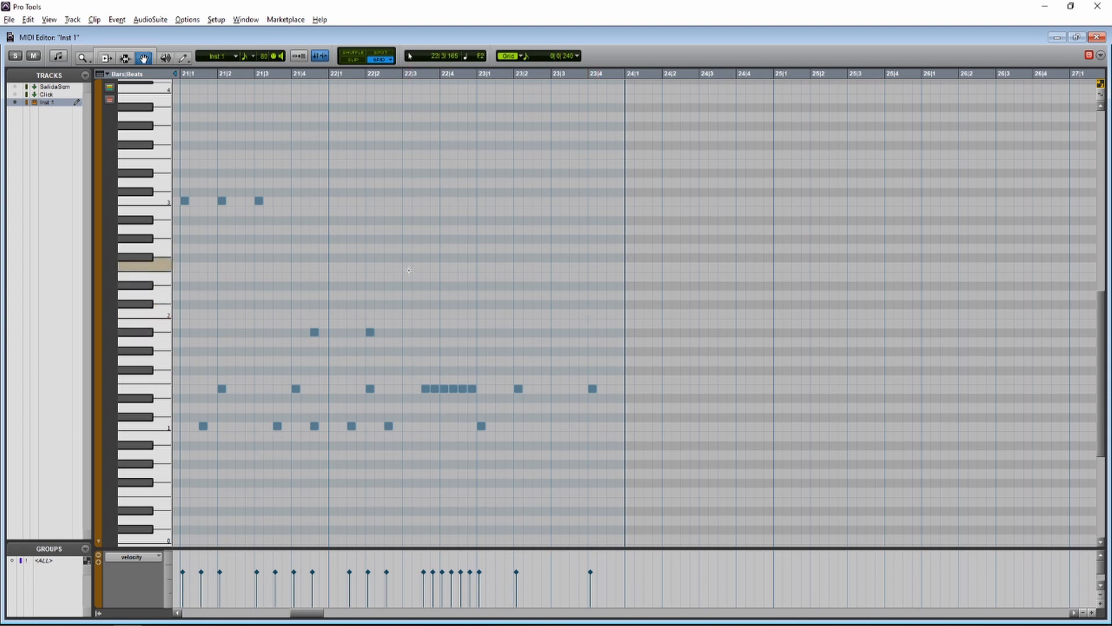
key(space)
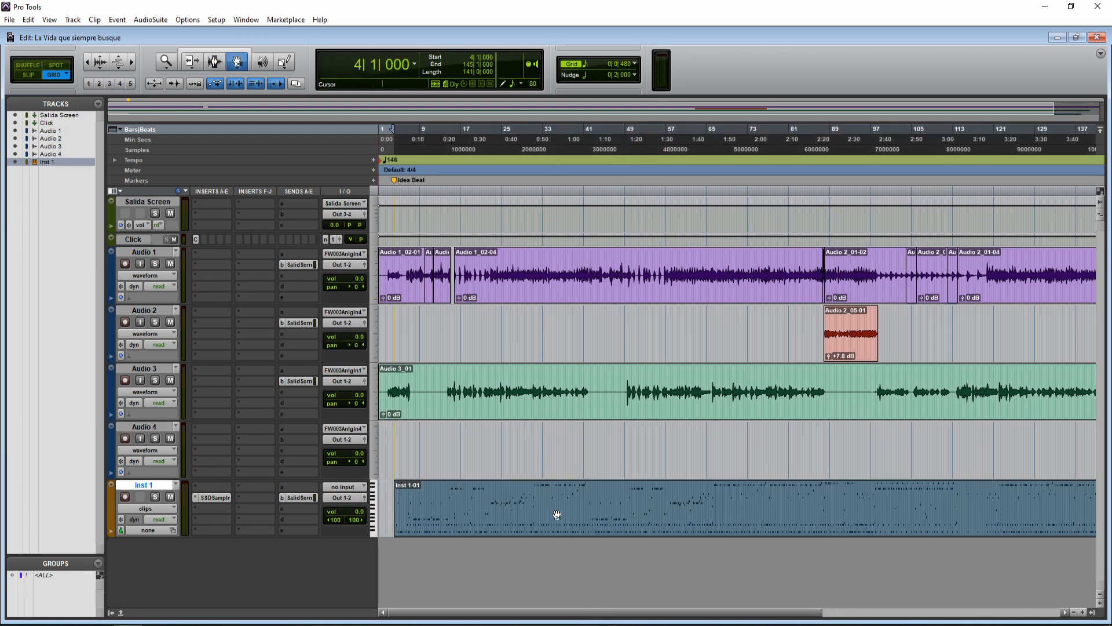
Reopen the Inst 1-01 drum clip in the MIDI editor showing bars 19–43.
double_click(558, 513)
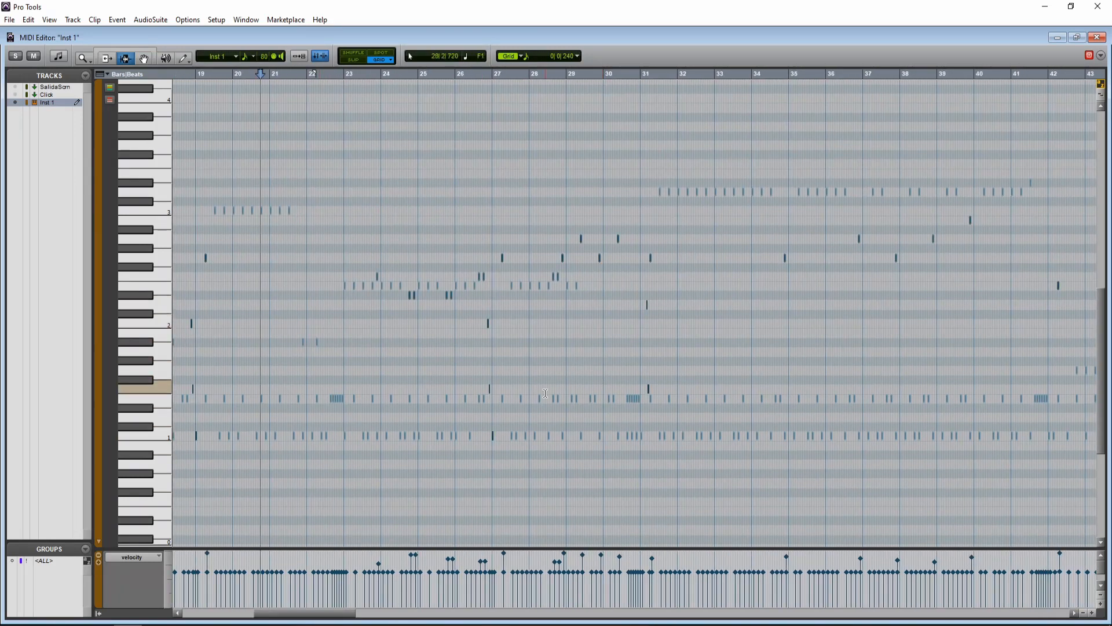
mouse_move(642, 344)
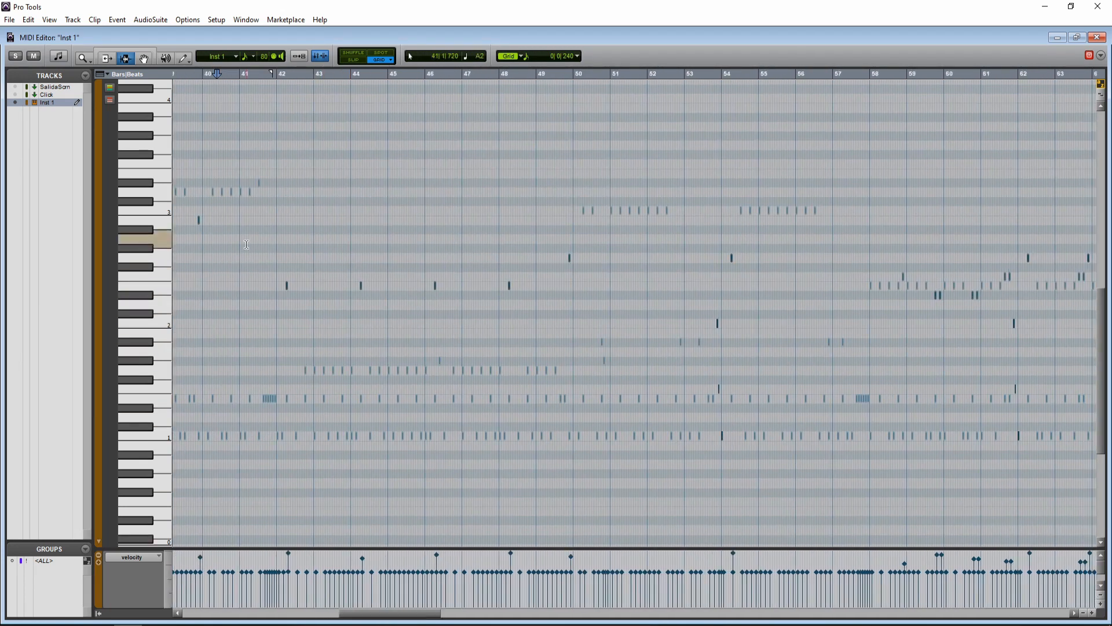
mouse_move(396, 286)
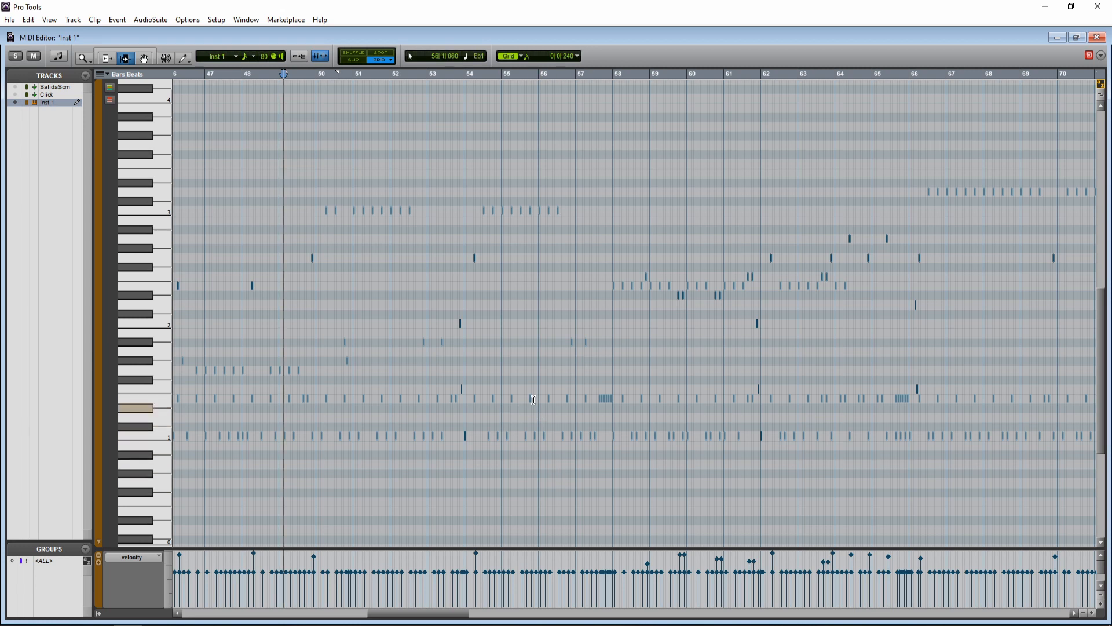
scroll(right, 3)
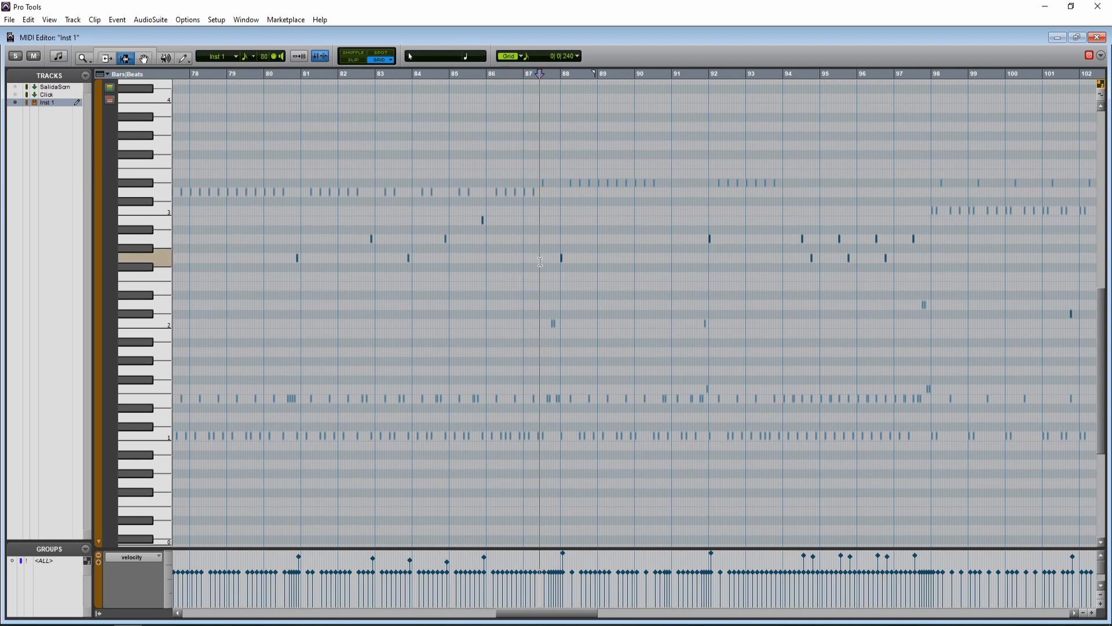
Start and stop playback while programming, then play back the outro drums through bar 143.
key(space)
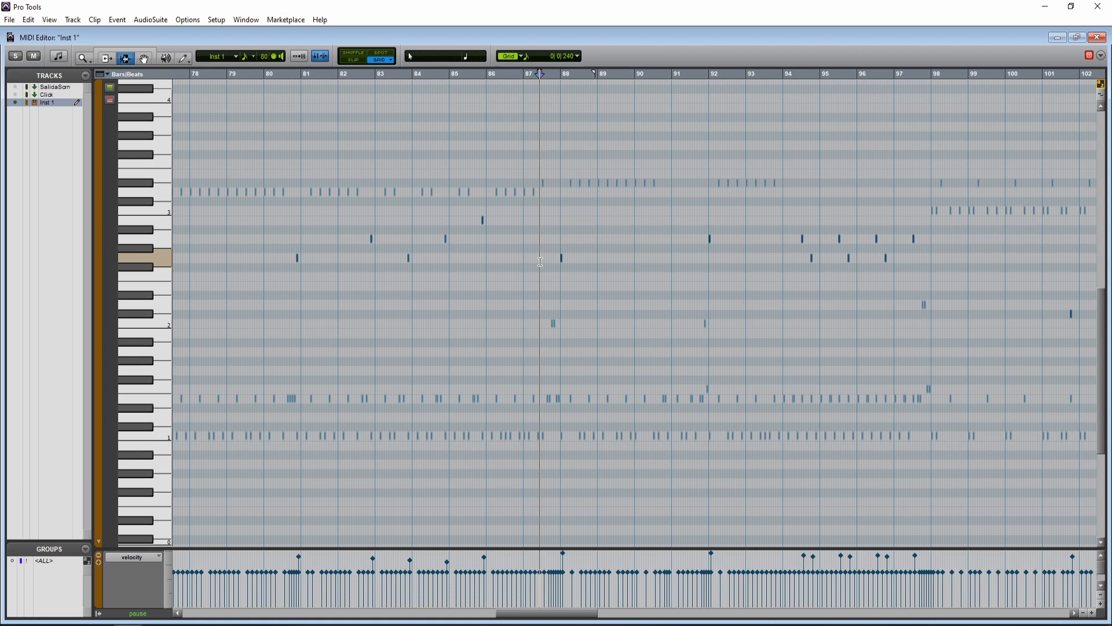
key(space)
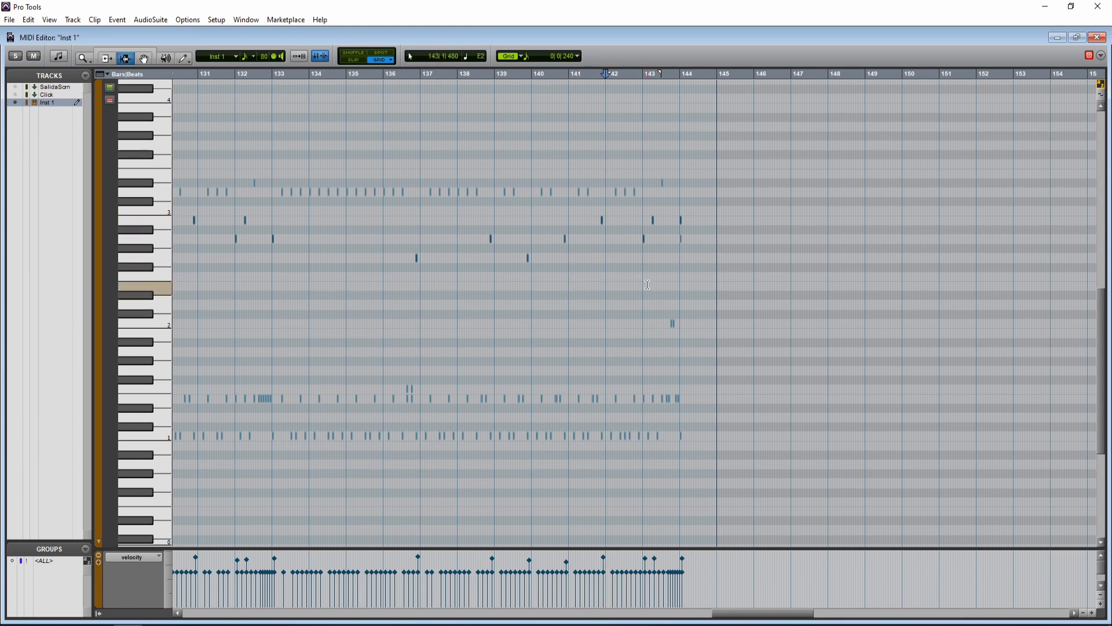
key(space)
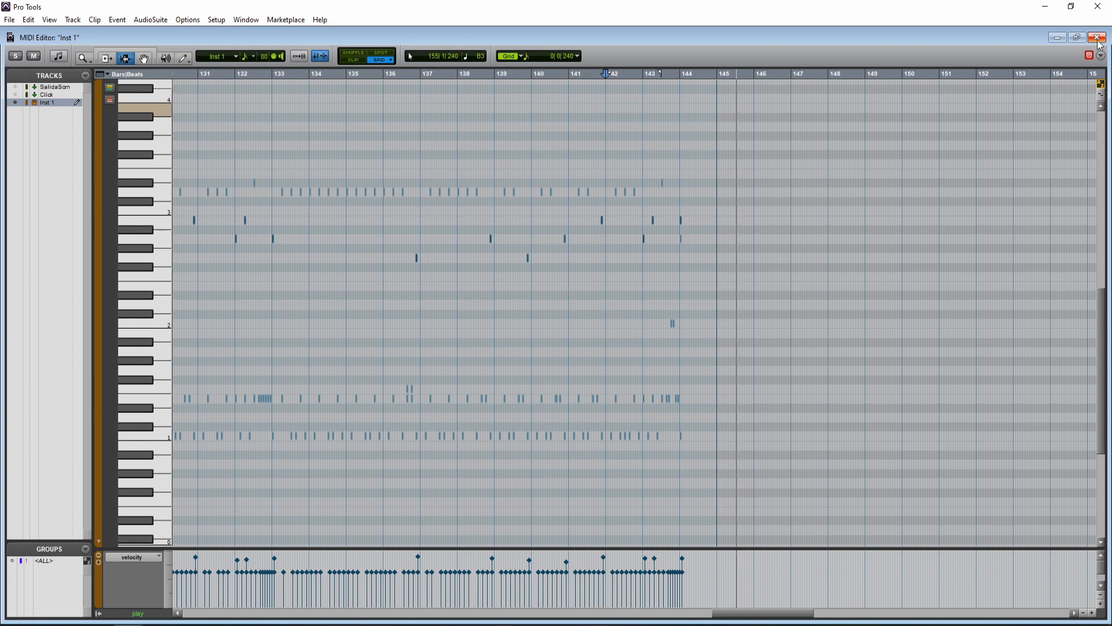
Close the Inst 1 MIDI editor to return to the Edit window with all tracks.
click(1102, 37)
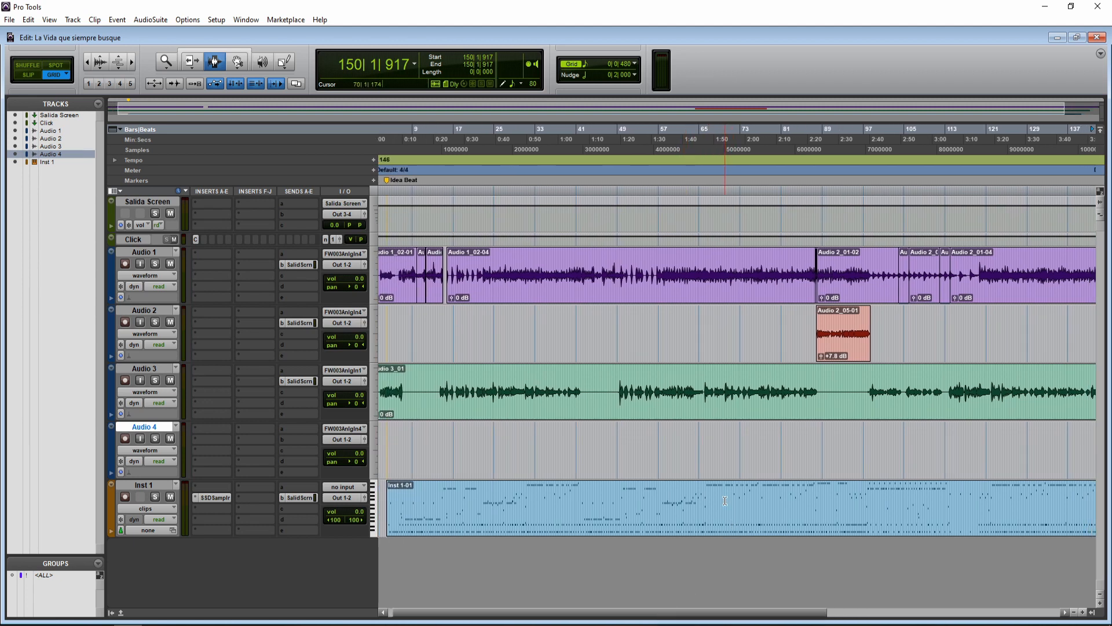
mouse_move(725, 505)
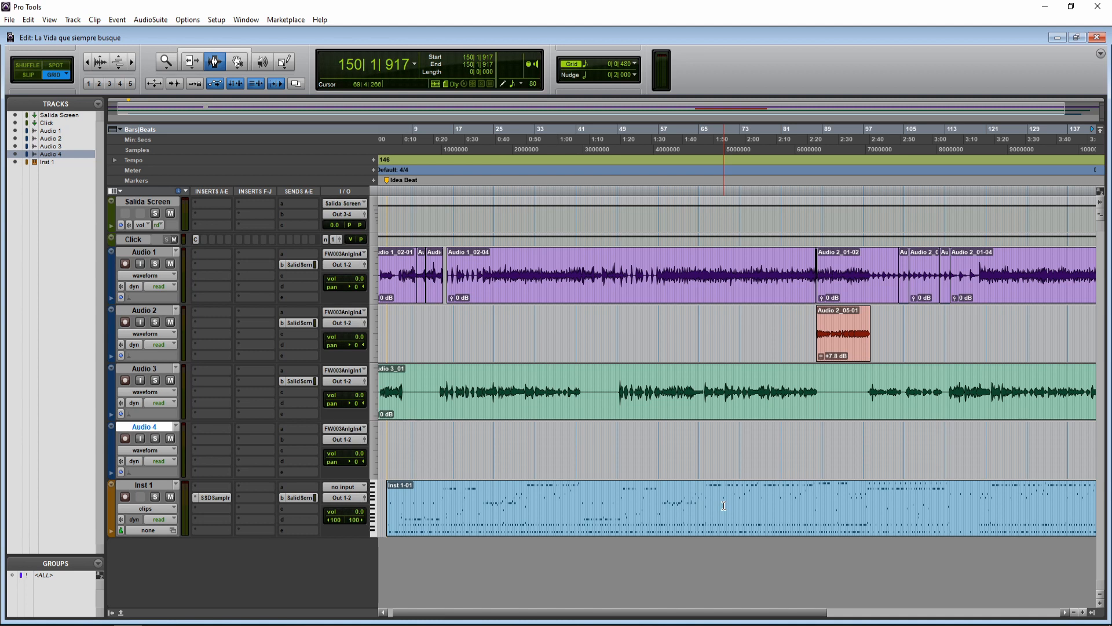